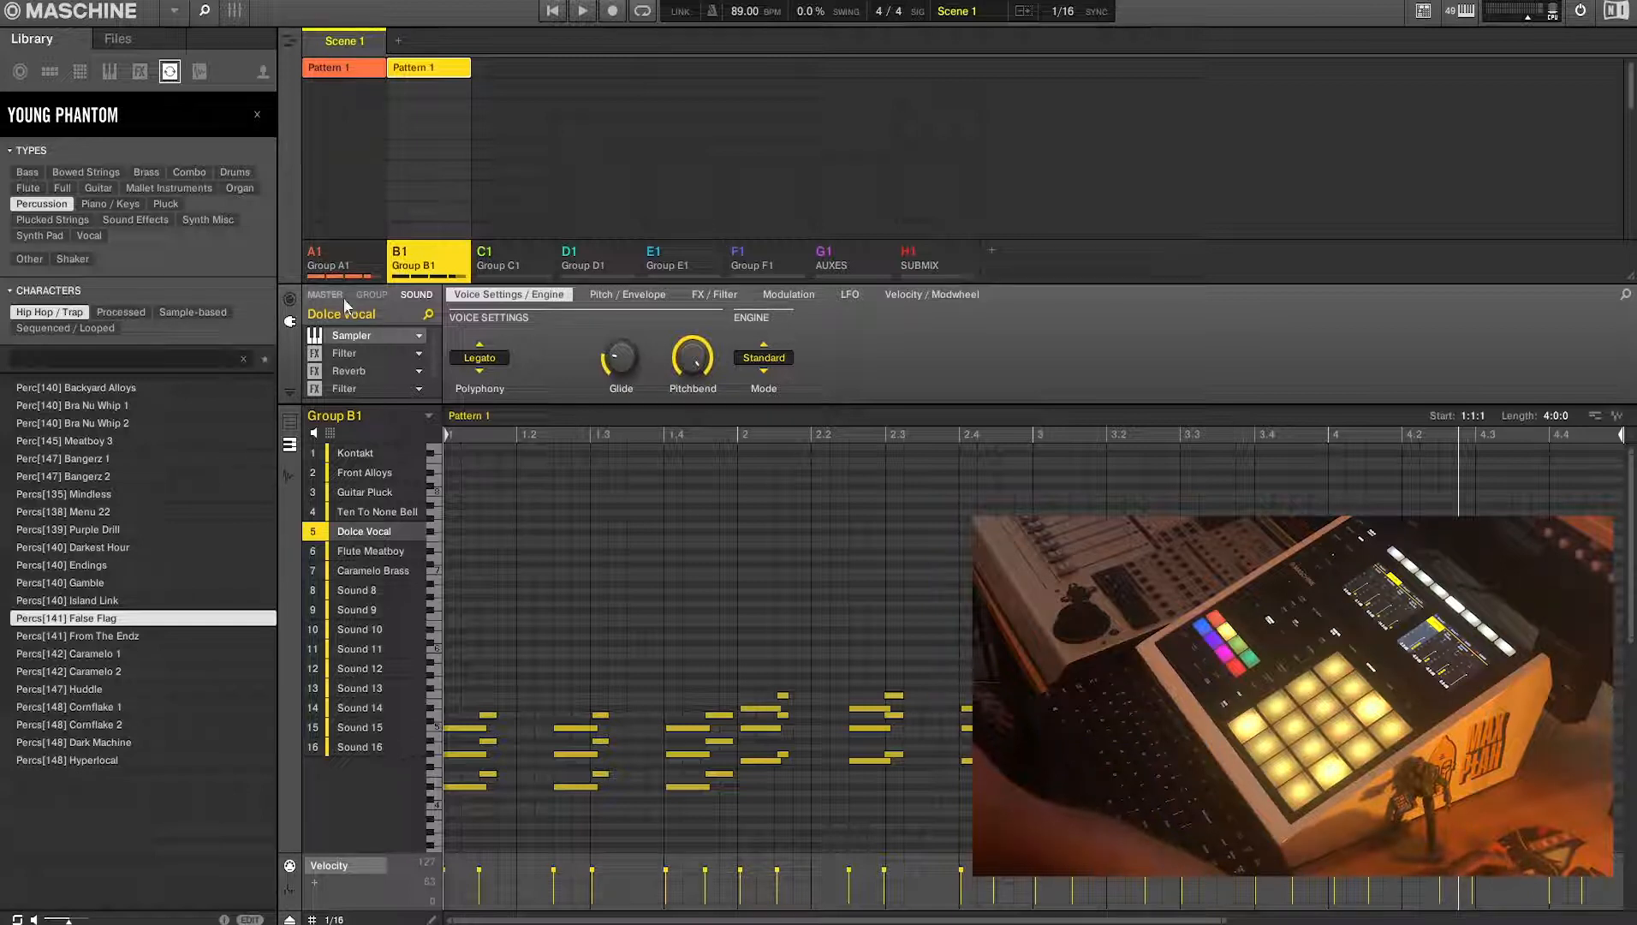
pyautogui.moveTo(365, 222)
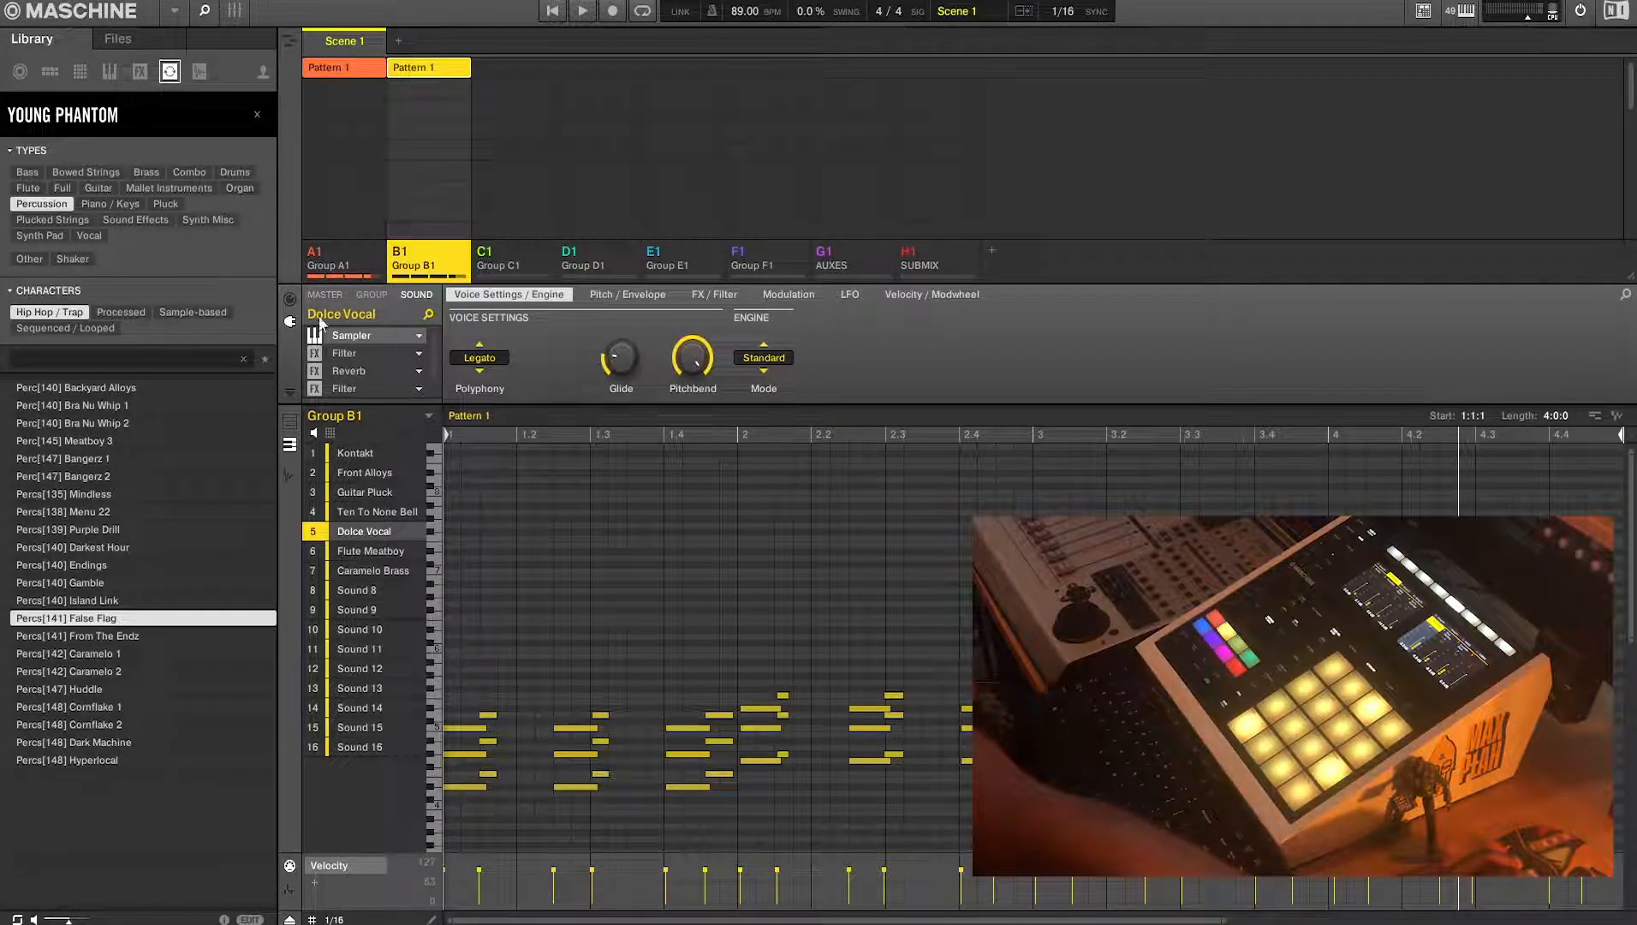
# Select Group B1's Kontakt sound slot 1 to show the Deft Lines macro knobs
pyautogui.click(355, 452)
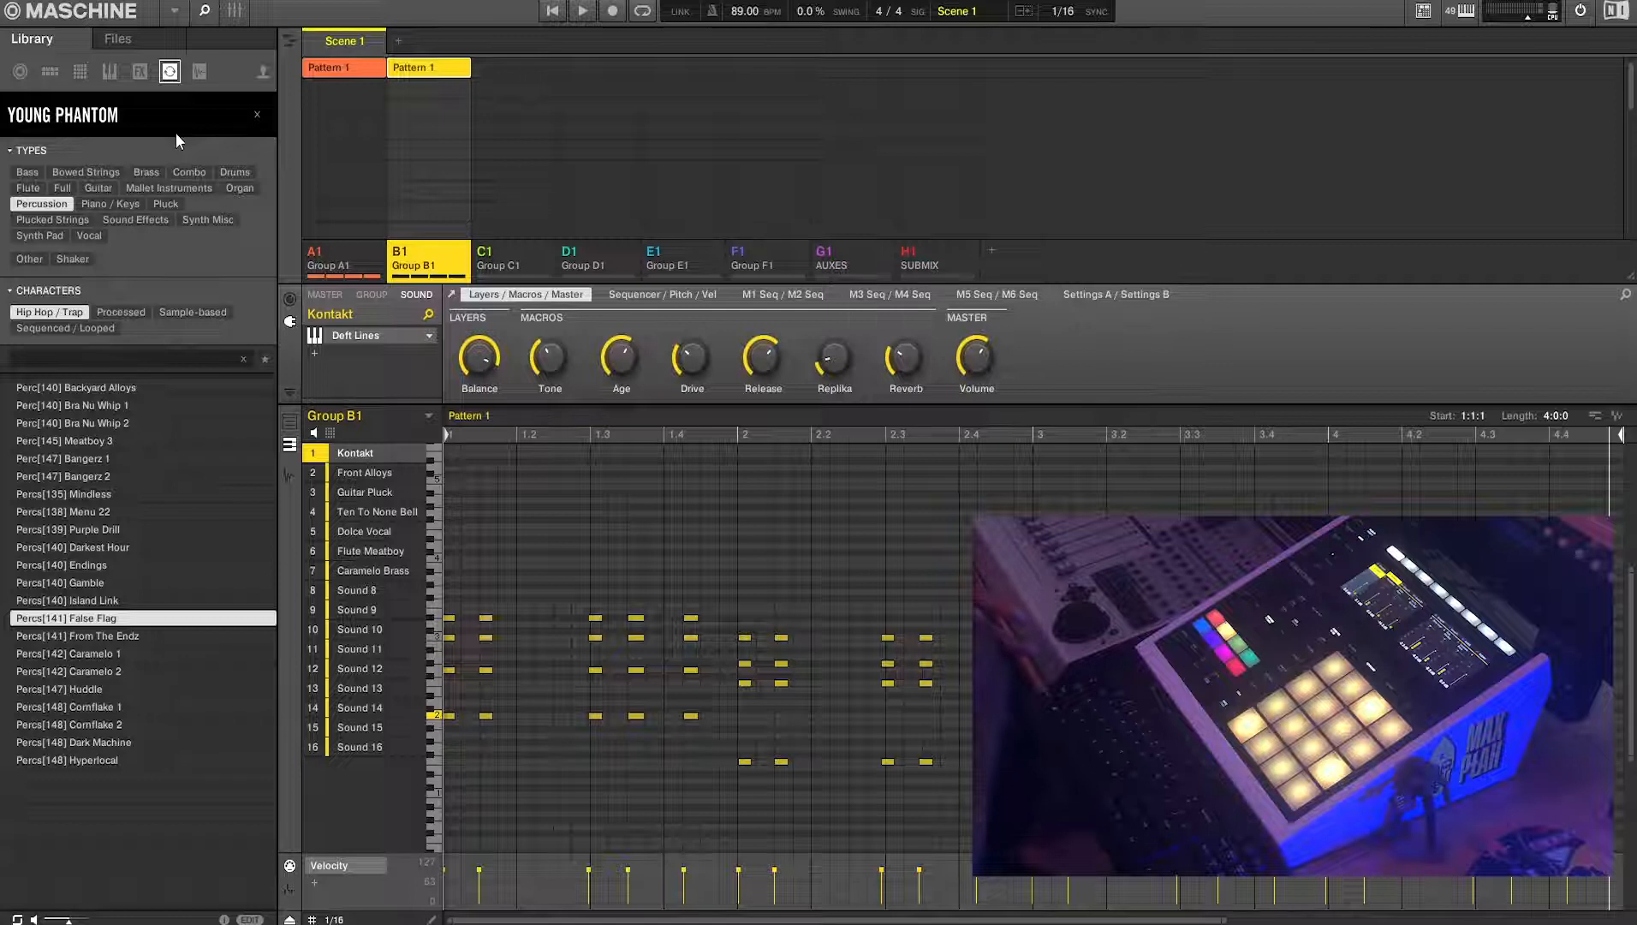
# Switch to Group A1 to view the False Flag loop at tempo 141 and length 32
pyautogui.click(328, 258)
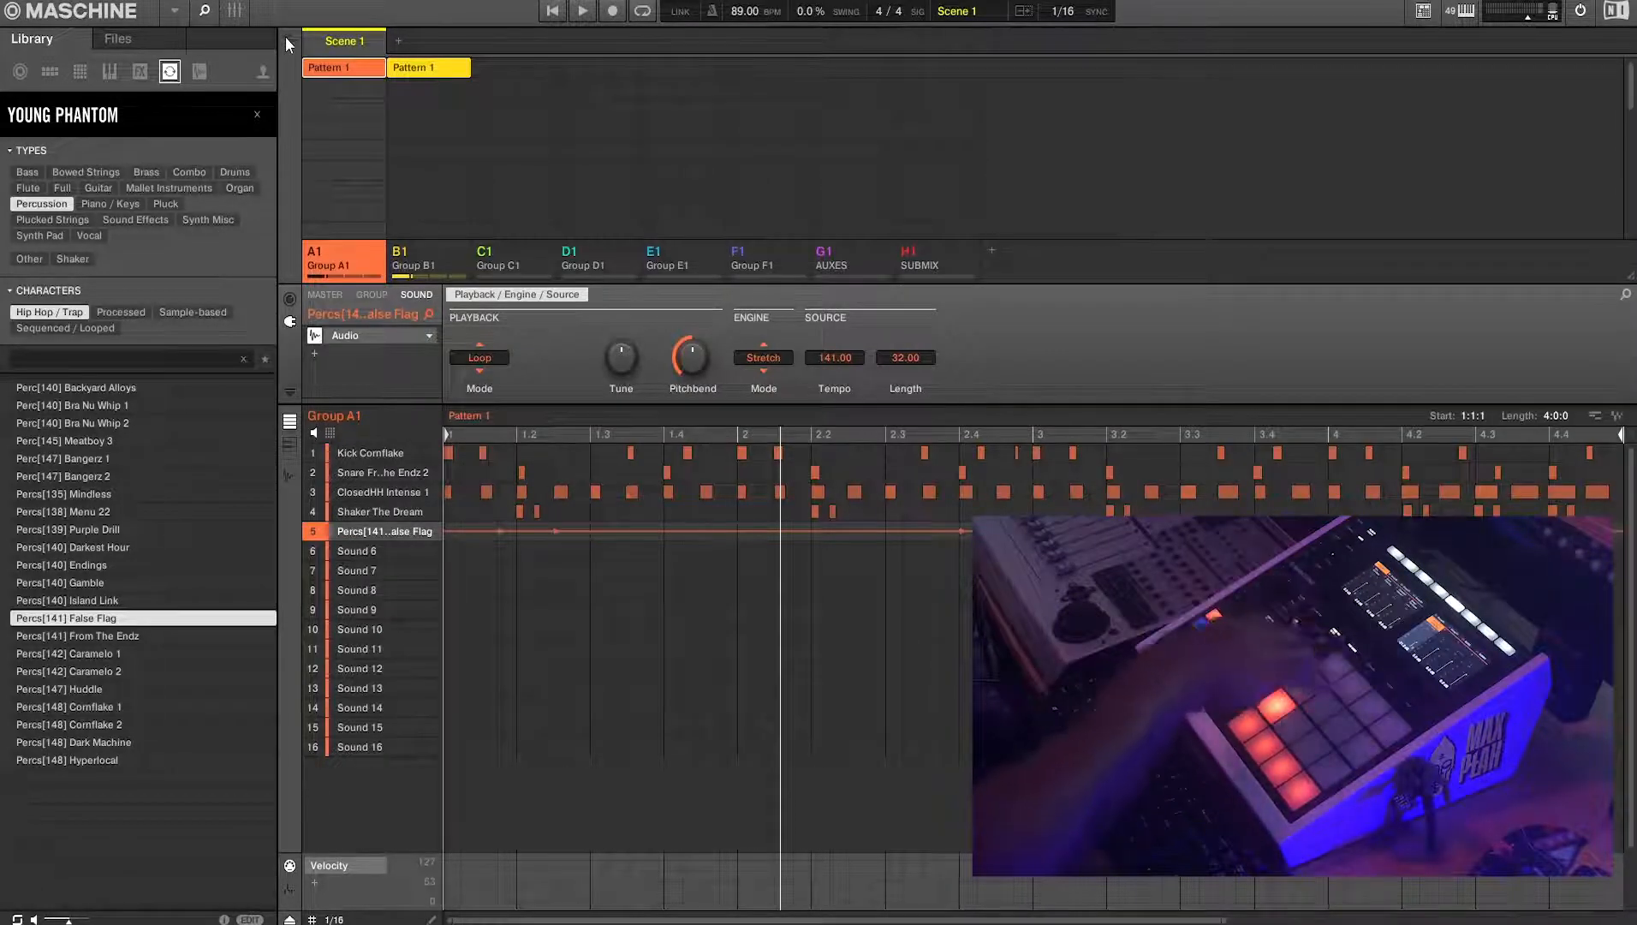
# Switch back to Group B1 to show the Kontakt Deft Lines macros
pyautogui.click(413, 257)
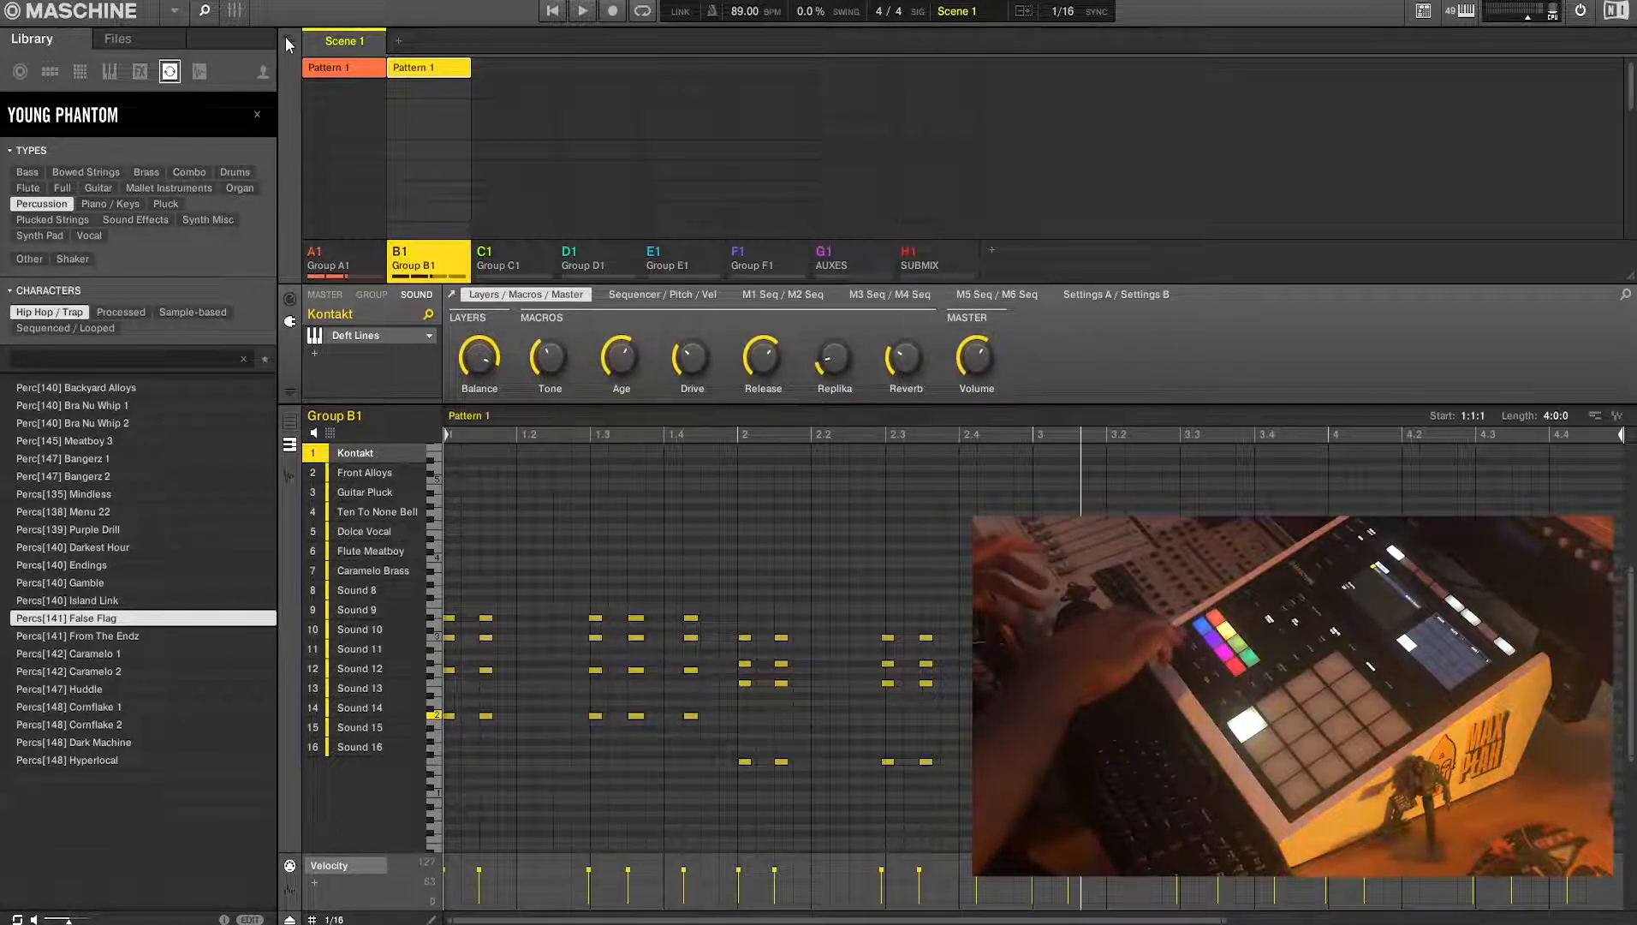
pyautogui.click(581, 11)
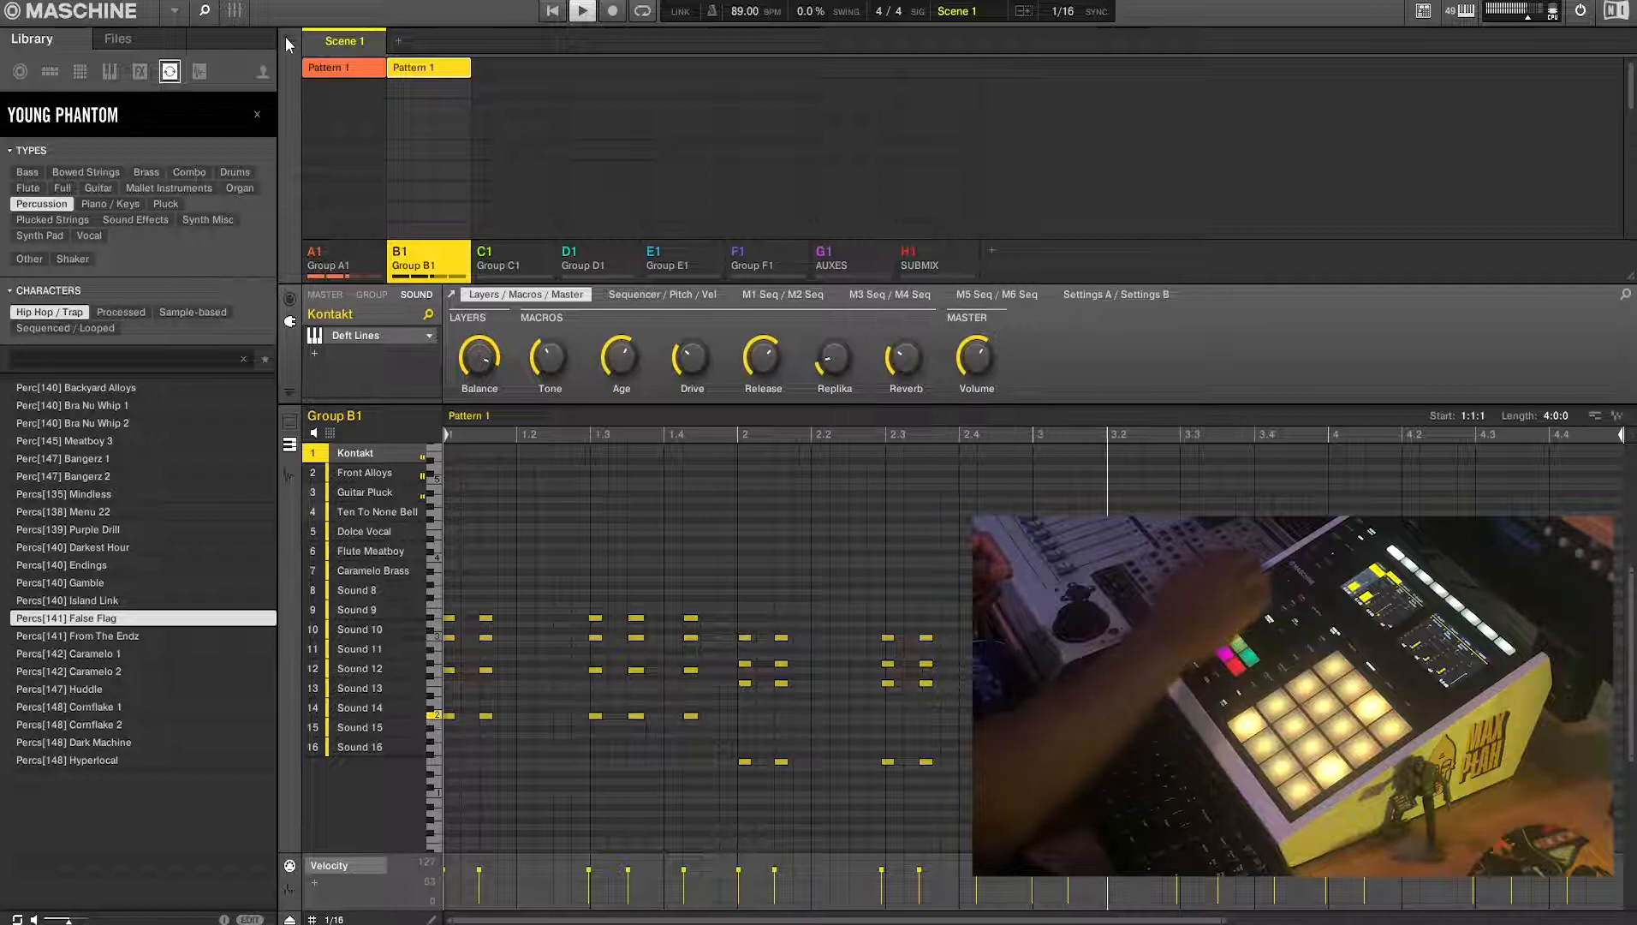
# Show Group B1's group-level settings in the control area
pyautogui.click(372, 294)
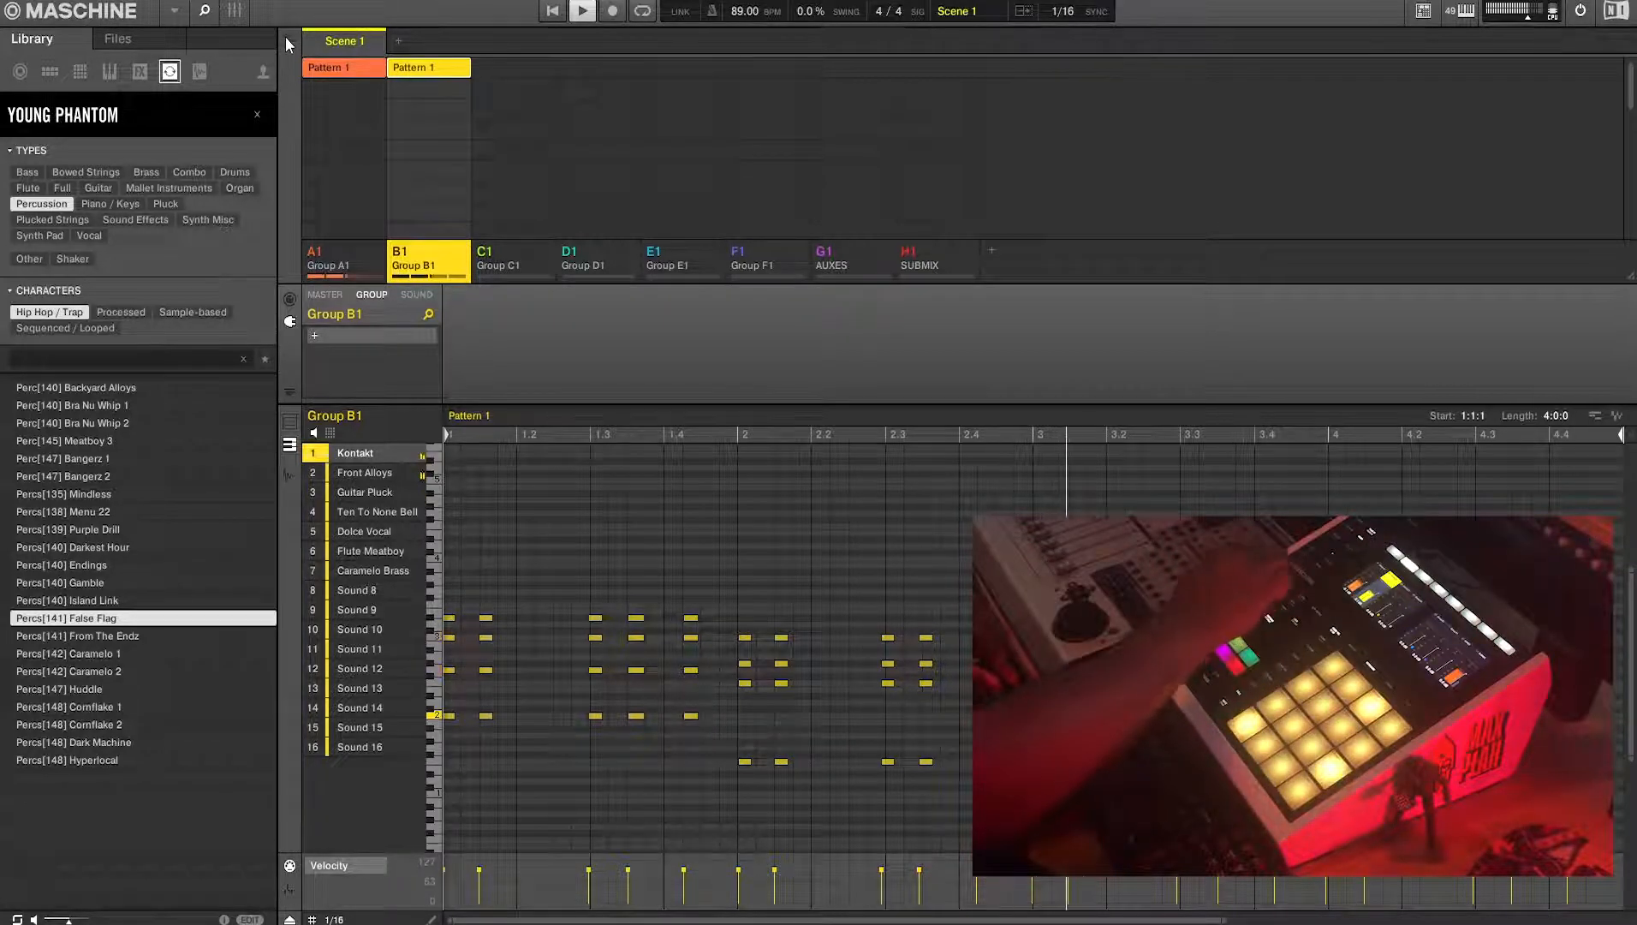
# Switch to the Sound tab to show the Kontakt Deft Lines macro and volume knobs
pyautogui.click(416, 294)
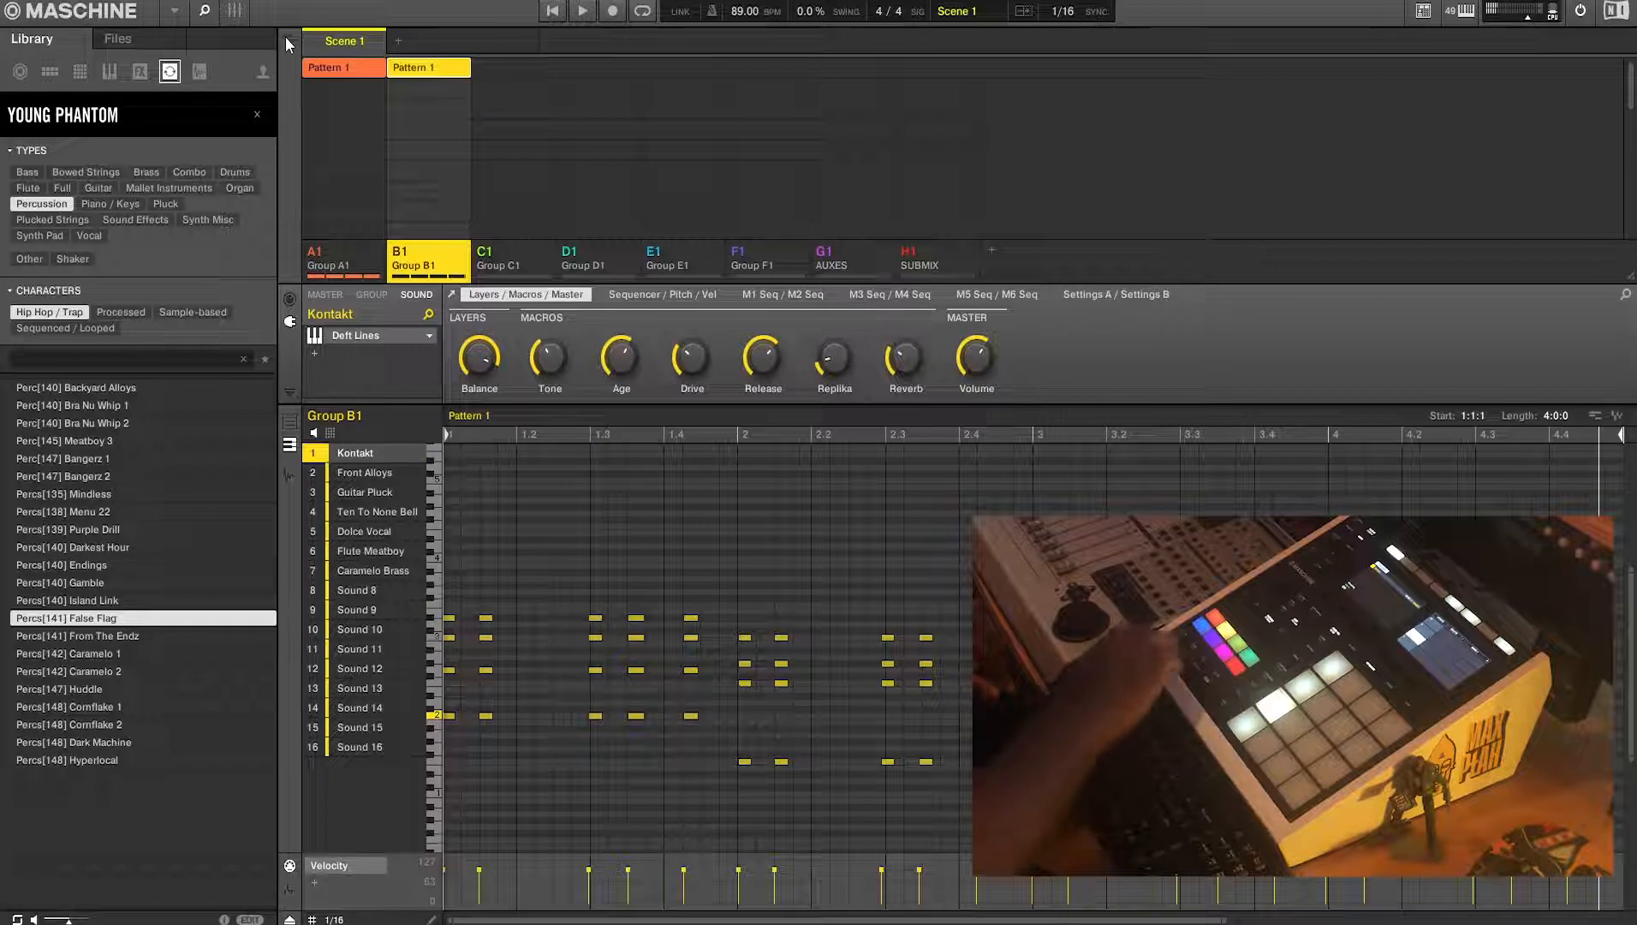
pyautogui.click(581, 11)
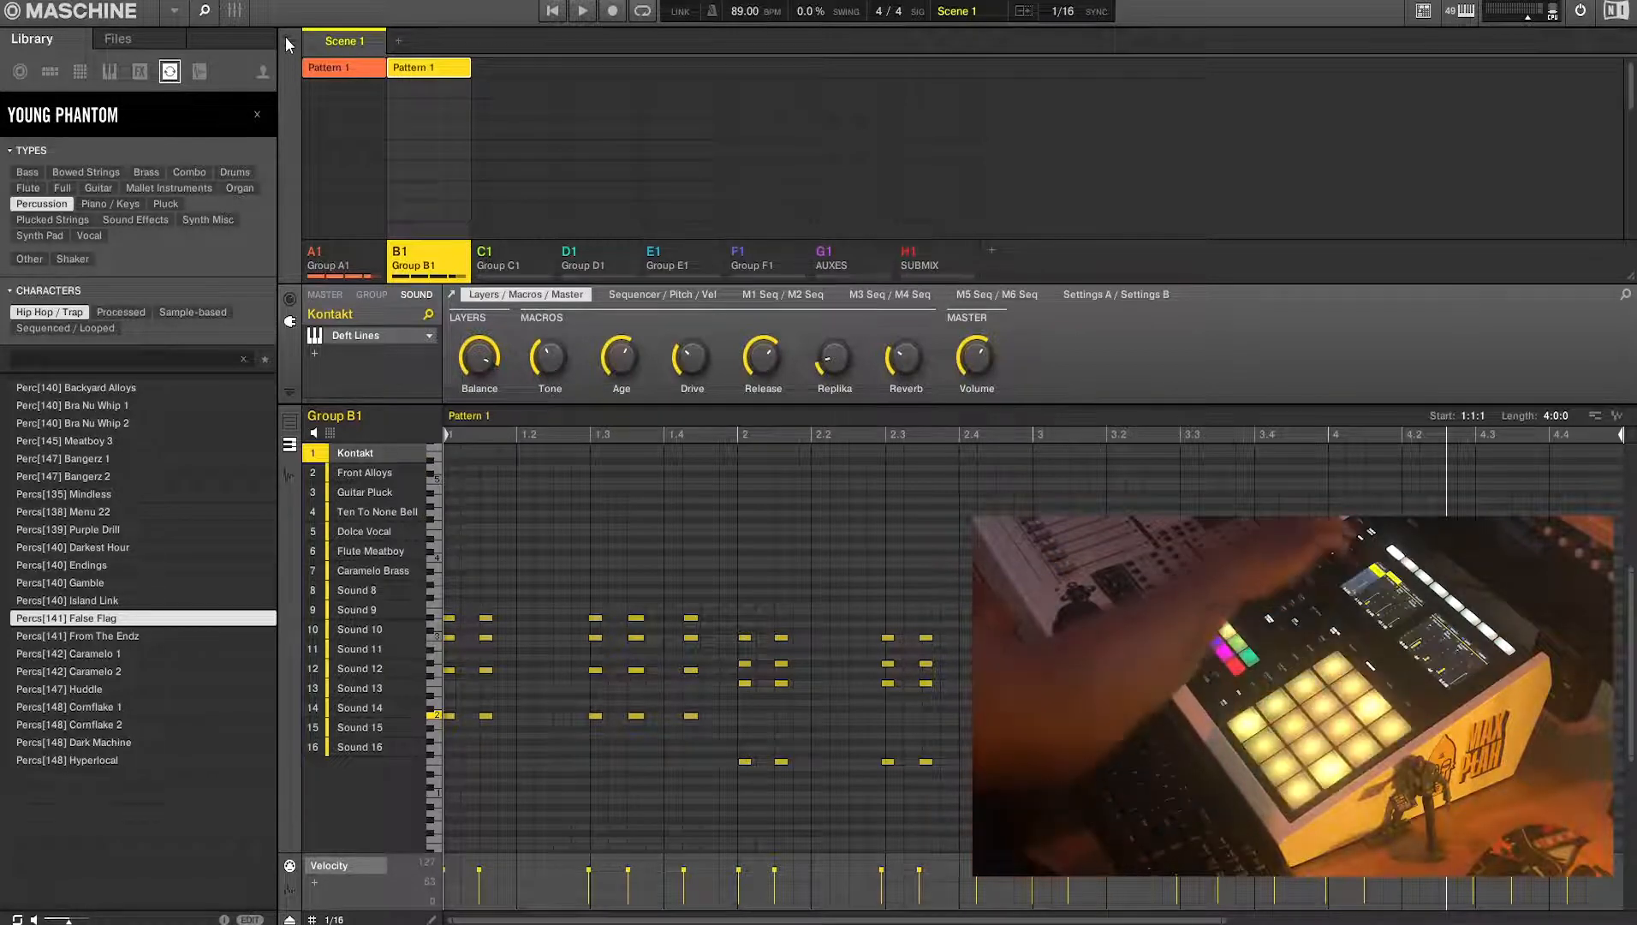
pyautogui.click(581, 12)
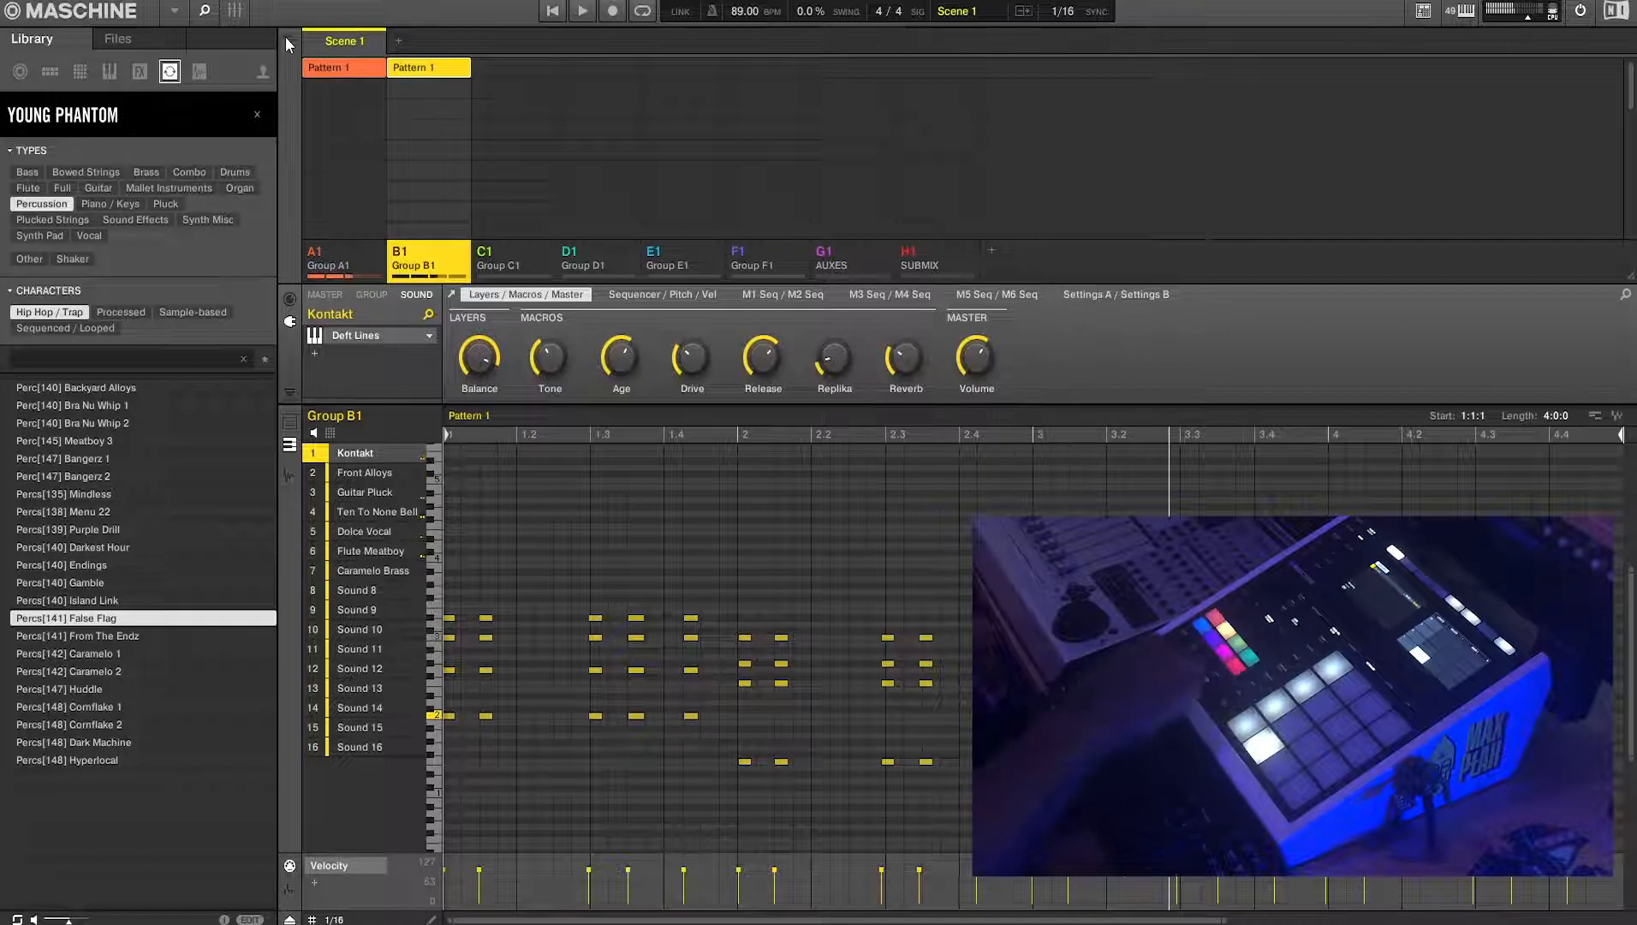
pyautogui.click(581, 11)
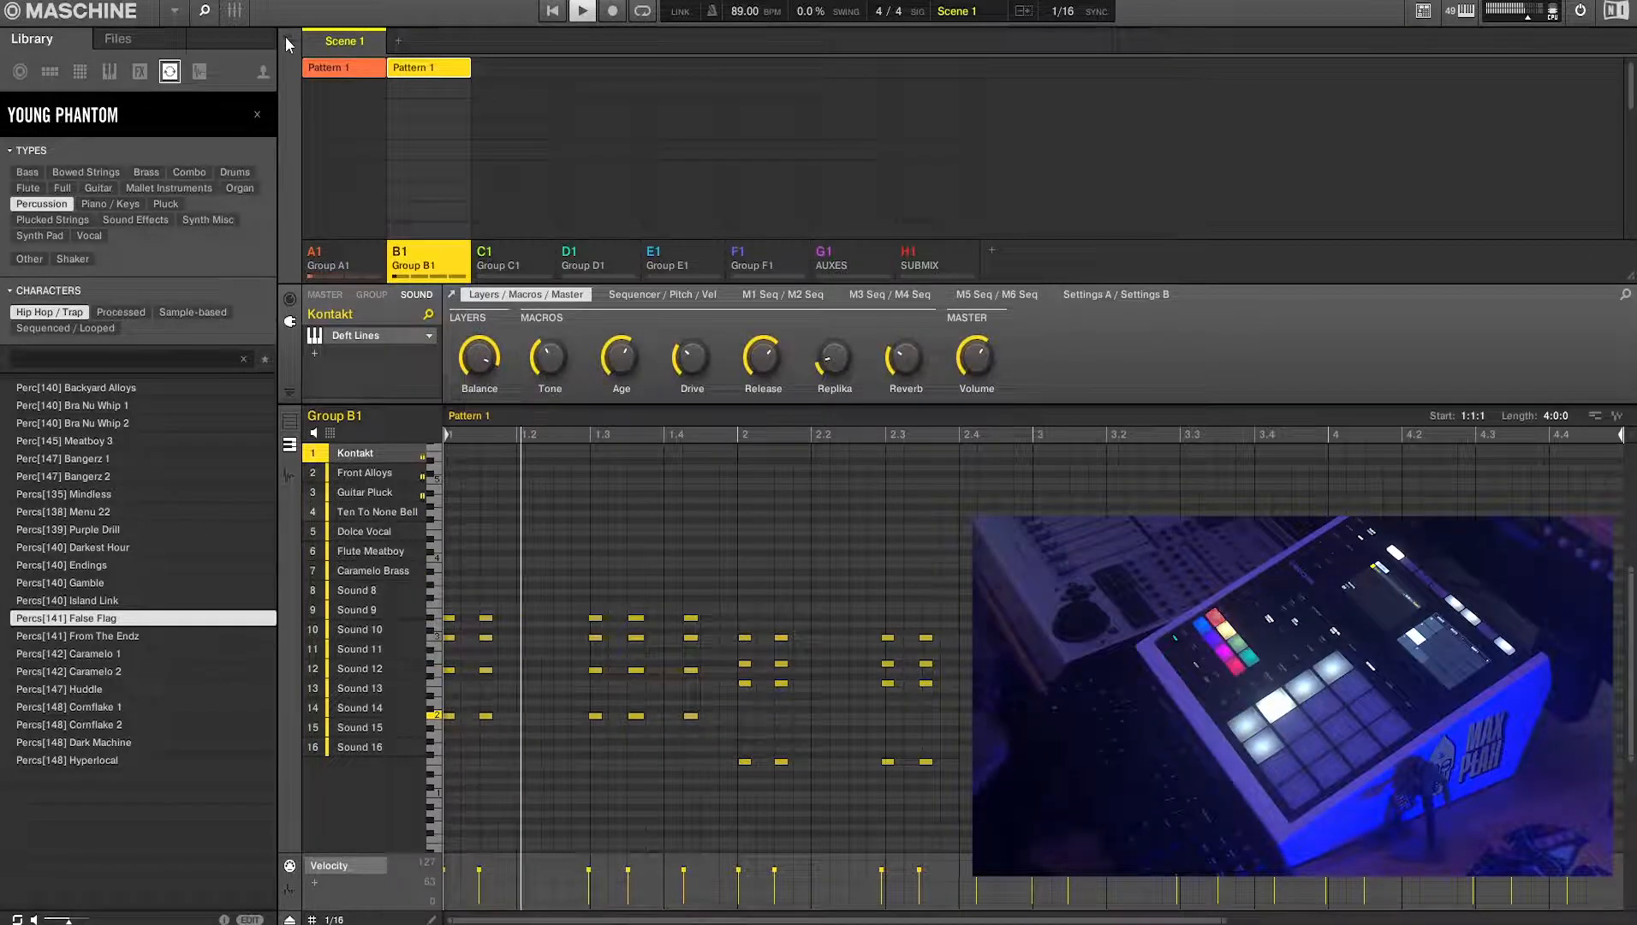